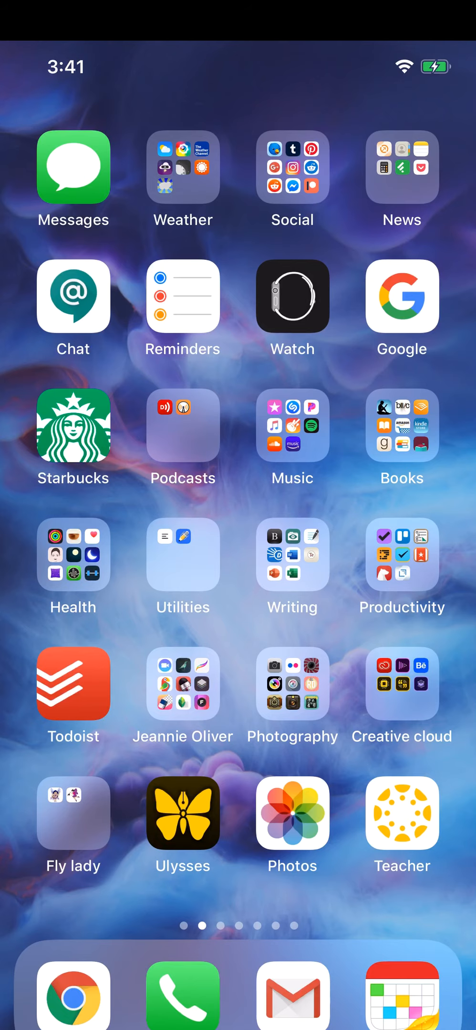
# - Launch the Watch companion app and swipe through the My Faces carousel back to Modular
pyautogui.click(292, 297)
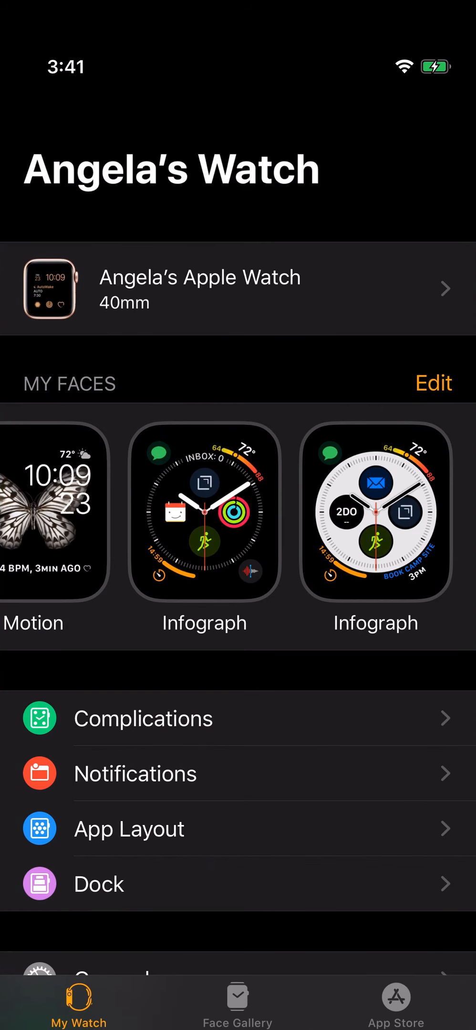
pyautogui.hscroll(-3)
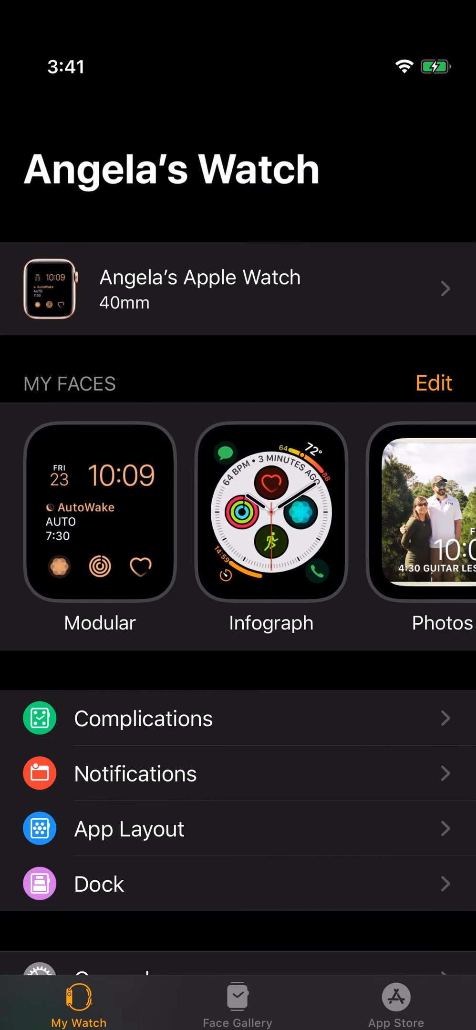
pyautogui.hscroll(-3)
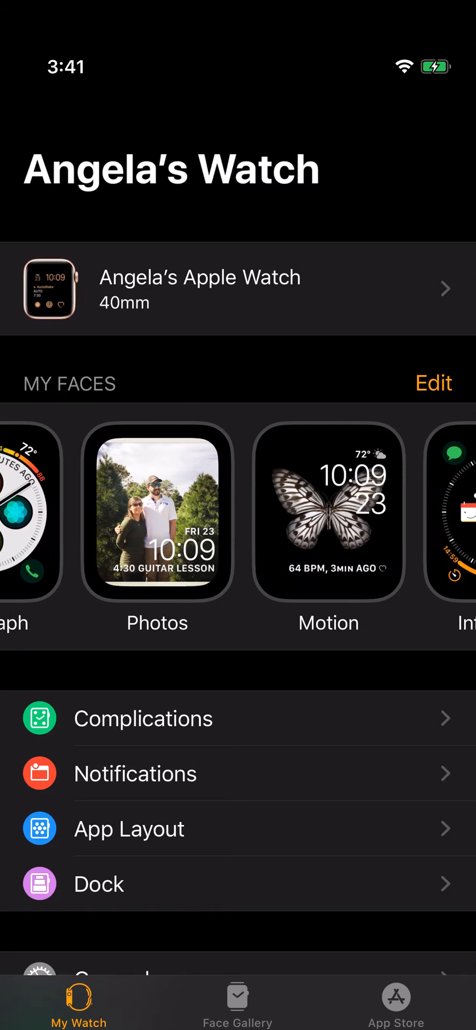
pyautogui.hscroll(-3)
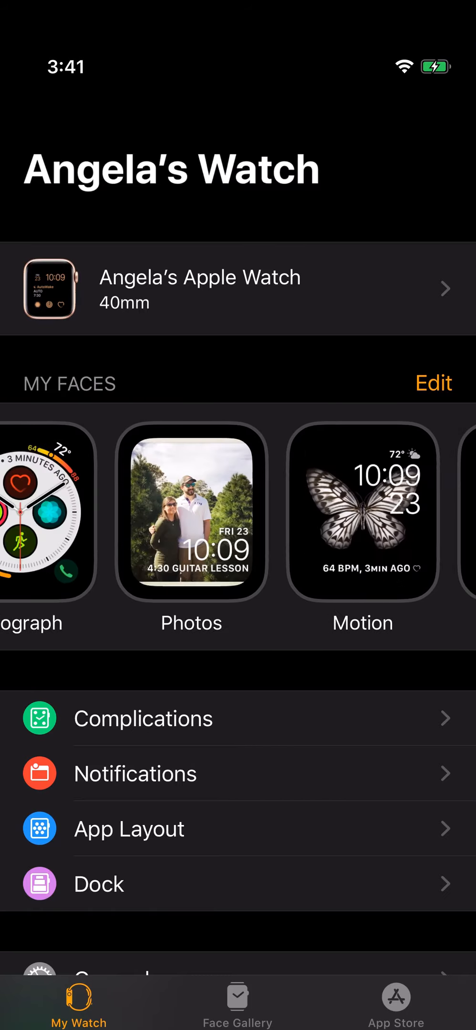
pyautogui.hscroll(-3)
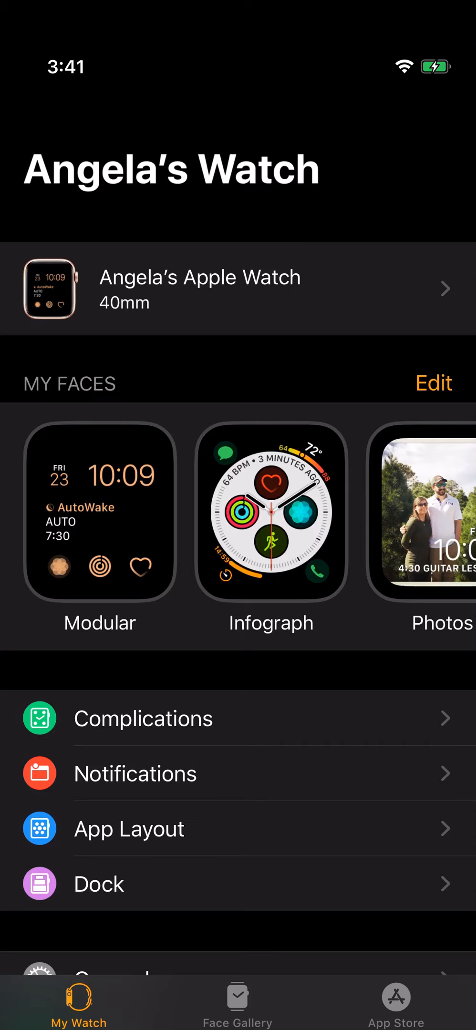
pyautogui.click(100, 516)
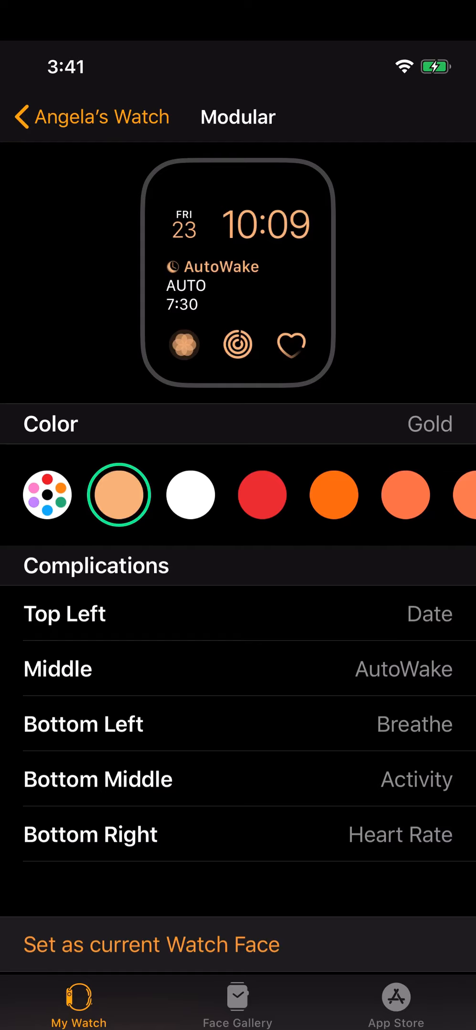
pyautogui.click(190, 494)
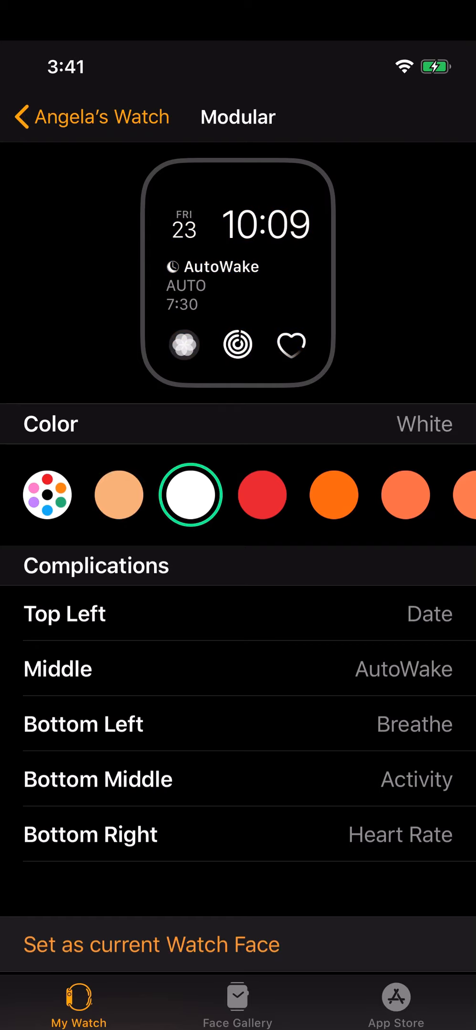
pyautogui.click(262, 495)
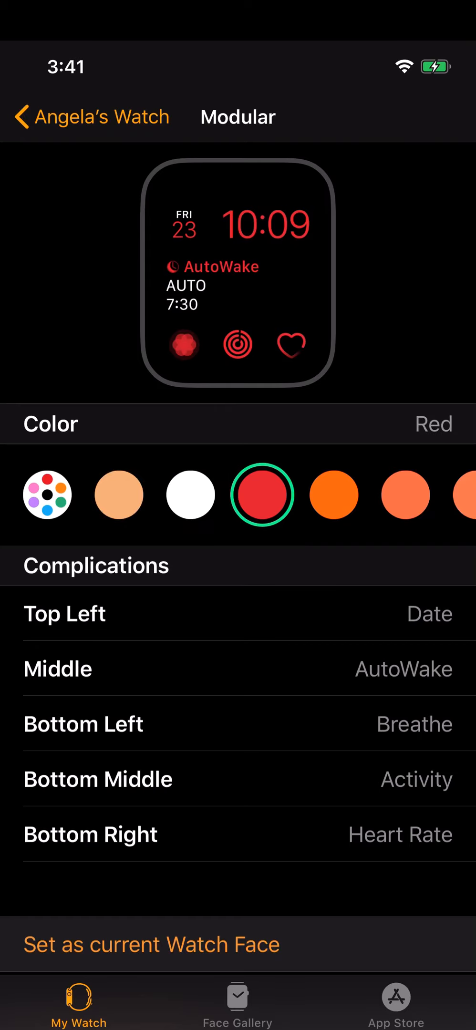
pyautogui.click(119, 495)
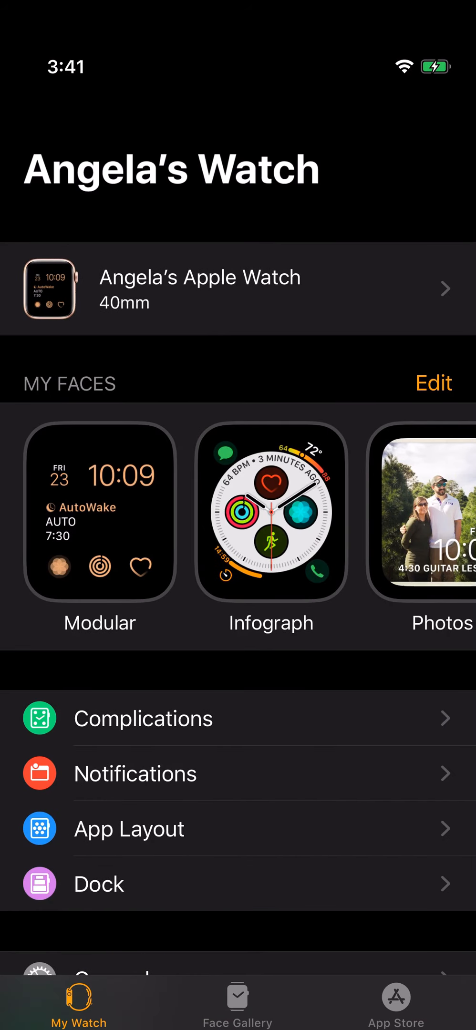
pyautogui.click(270, 516)
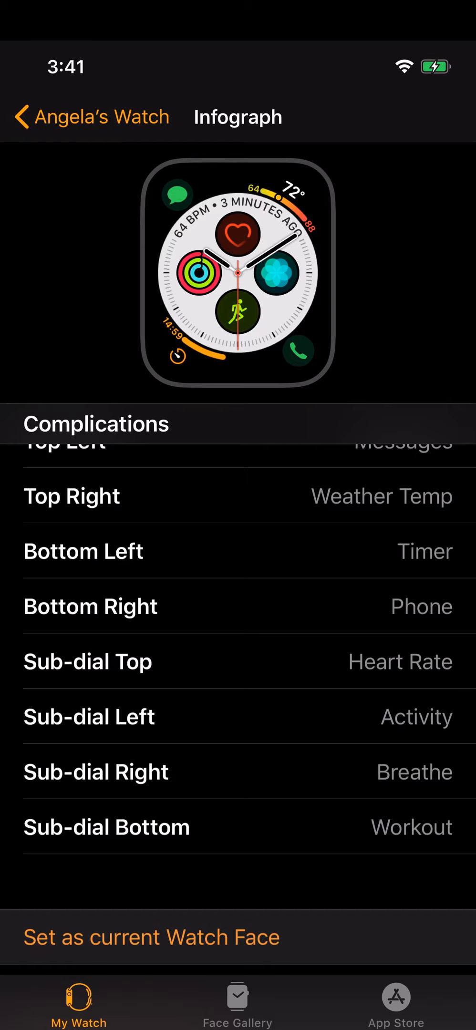
pyautogui.click(91, 116)
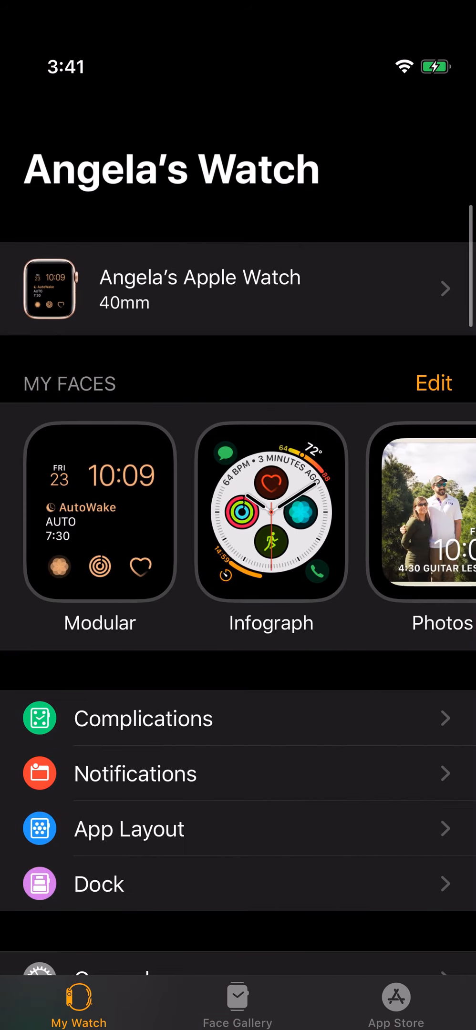
# - Enter the Photos face settings, try Time Position Top, then set it back to Bottom
pyautogui.hscroll(-3)
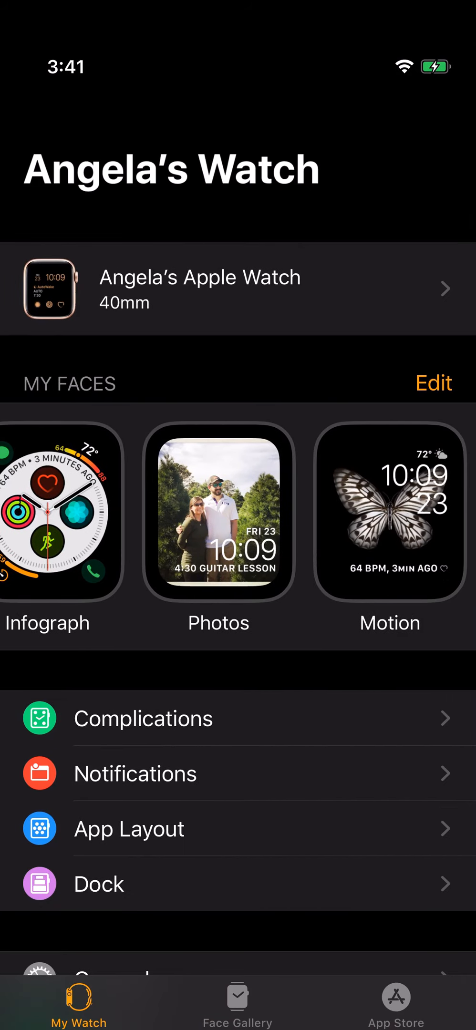
pyautogui.click(219, 519)
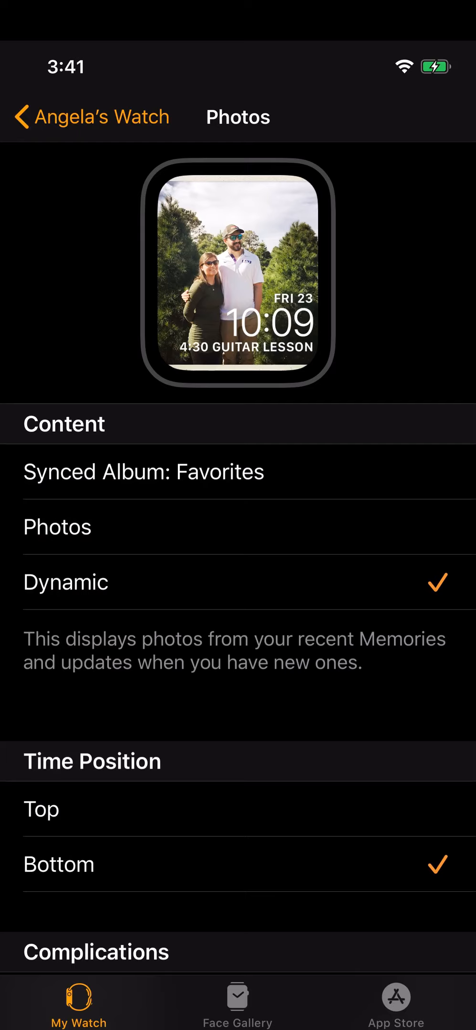
pyautogui.scroll(-3)
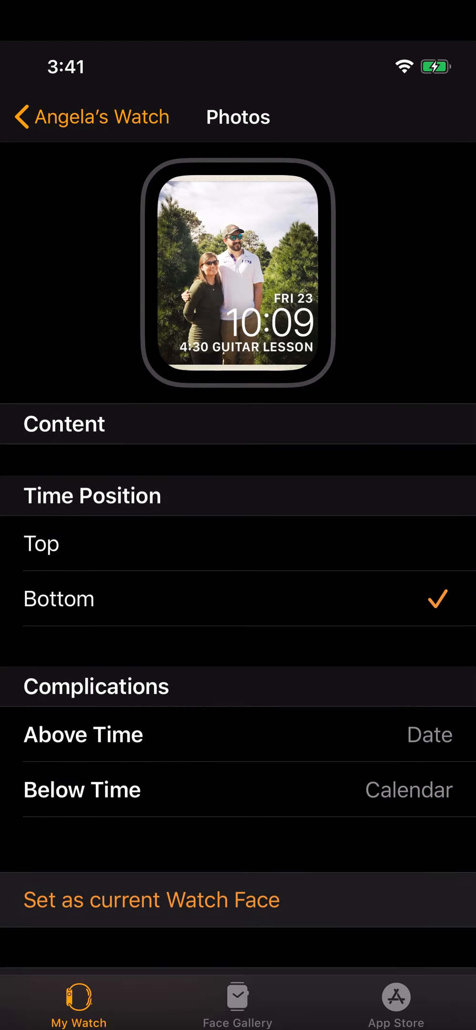
pyautogui.scroll(-3)
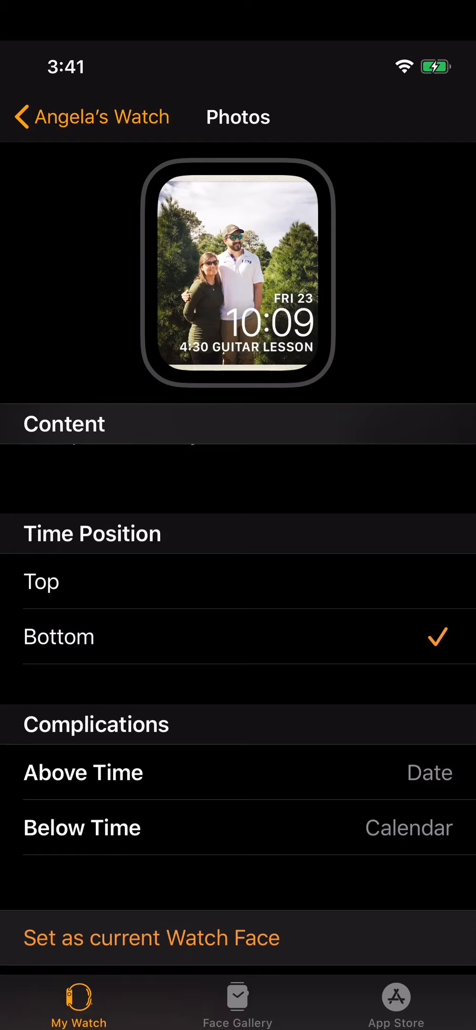
pyautogui.click(41, 582)
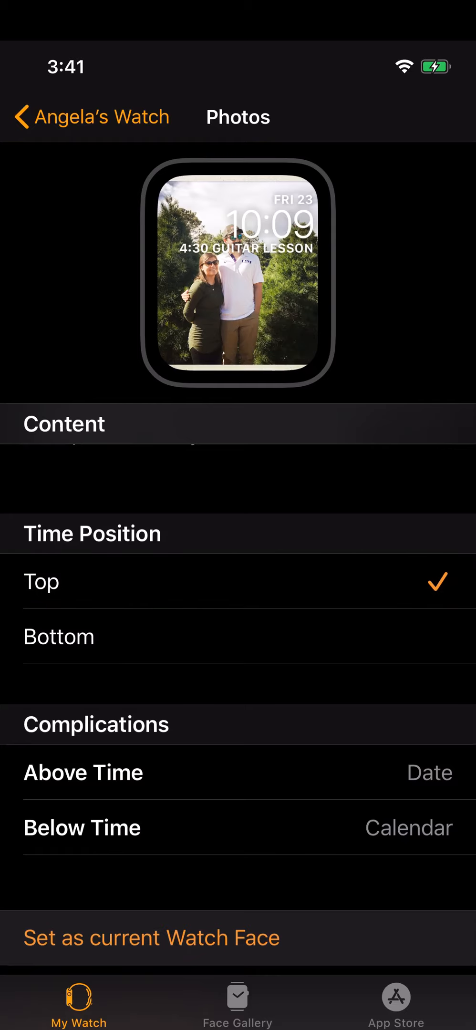
pyautogui.click(58, 636)
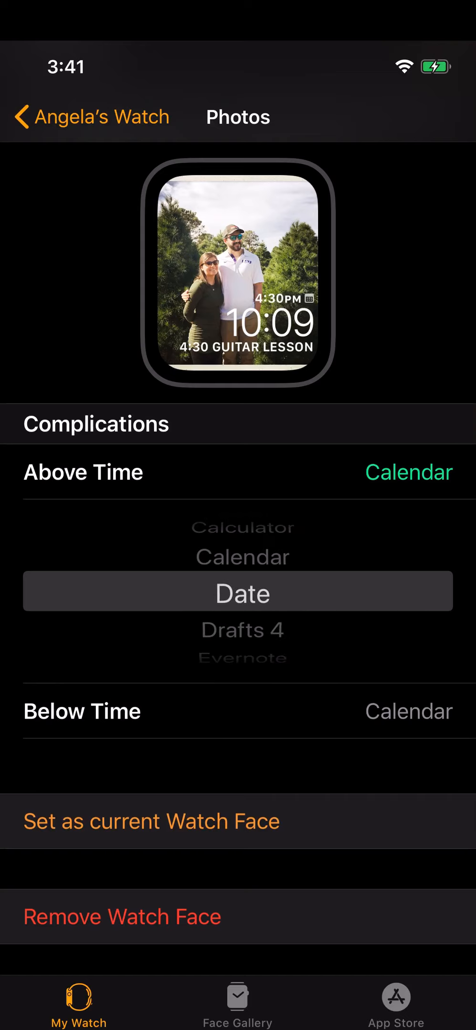
# - Browse the Below Time complication picker past AutoWake and keep Calendar selected
pyautogui.click(243, 591)
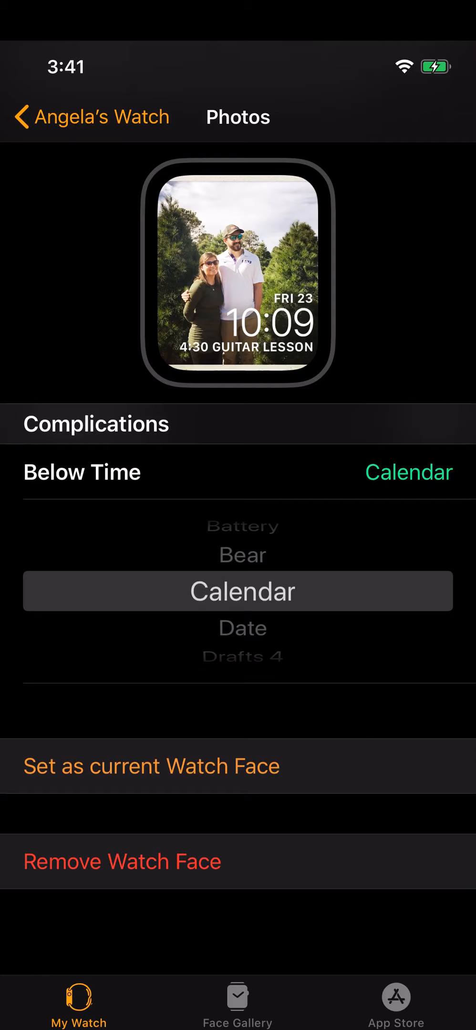
pyautogui.scroll(-3)
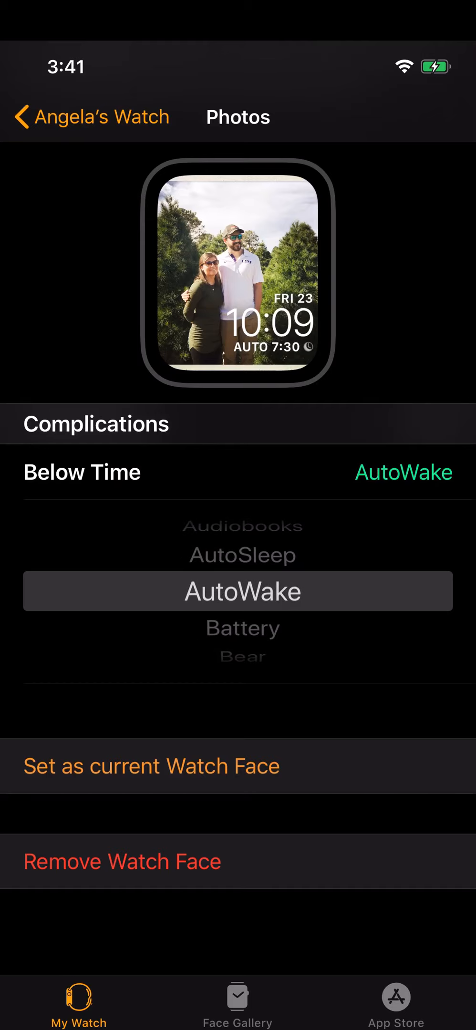
pyautogui.scroll(-3)
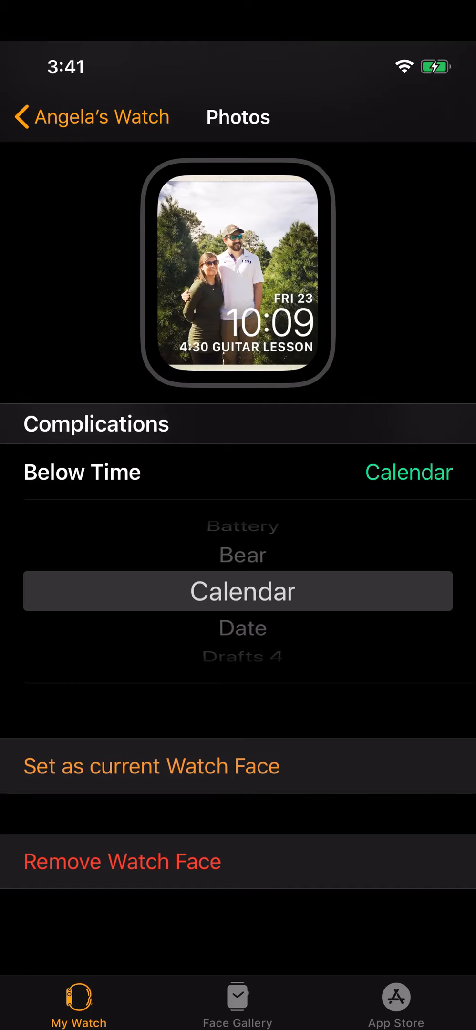
pyautogui.click(236, 590)
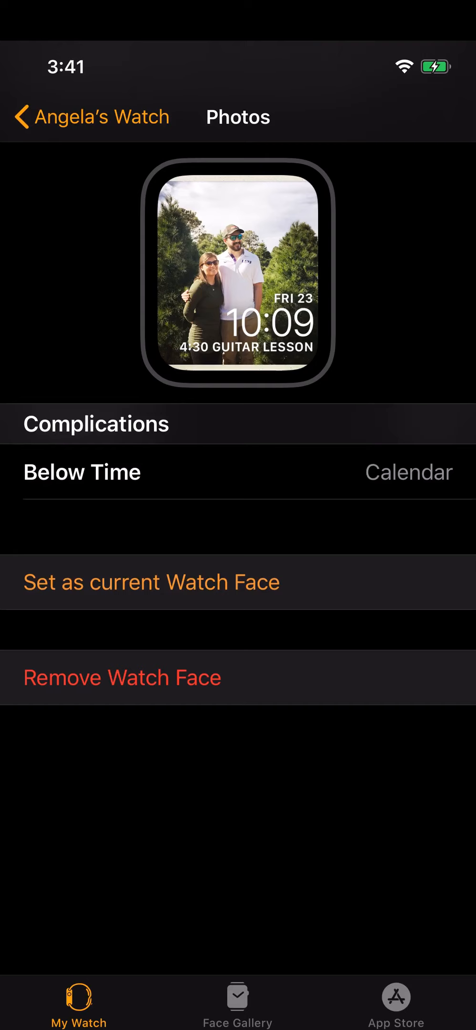
pyautogui.click(90, 116)
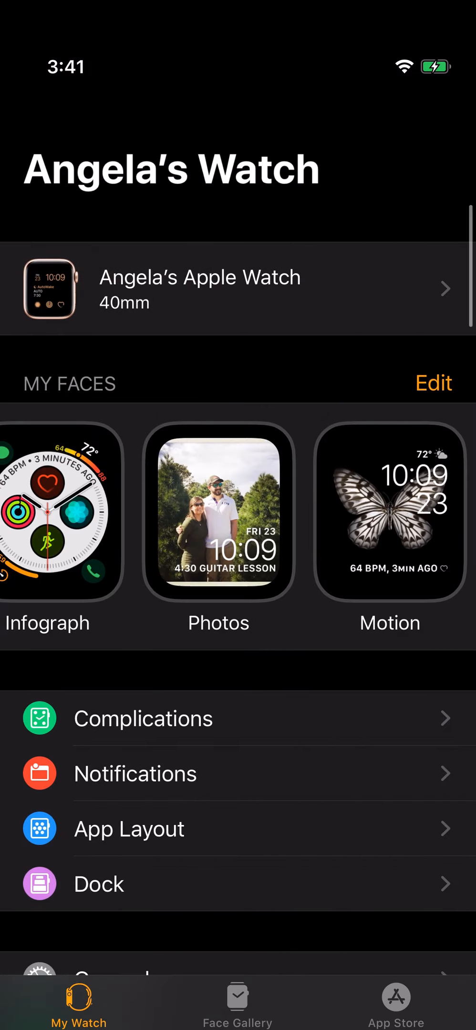
pyautogui.click(388, 521)
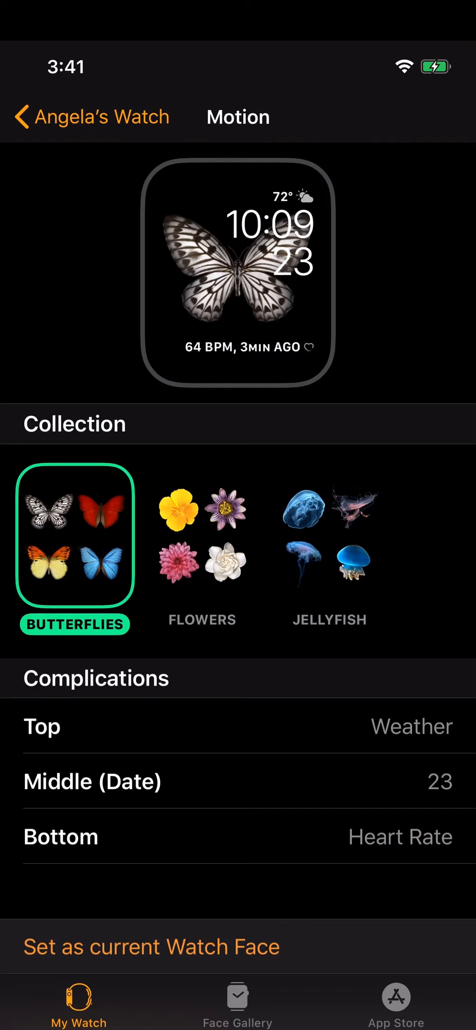
# - Preview the Jellyfish collection on the Motion face, then keep Butterflies and review its complications
pyautogui.click(328, 536)
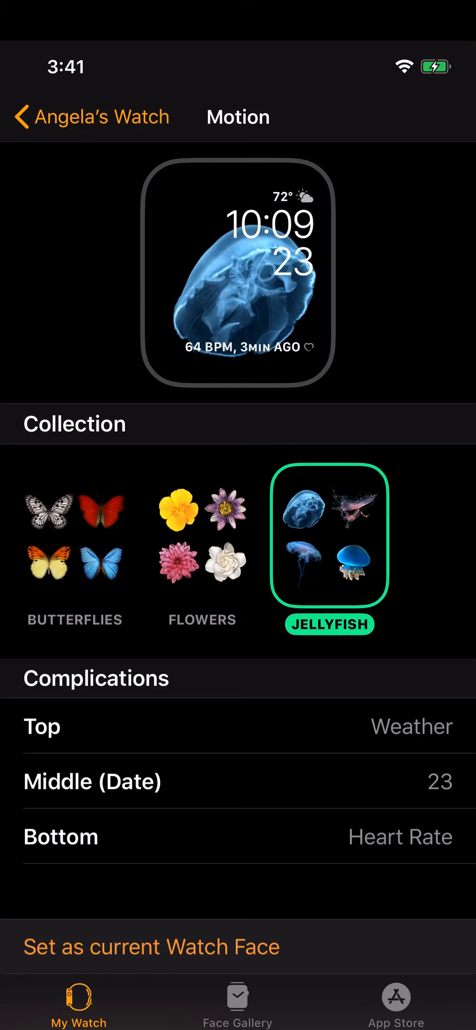
pyautogui.click(74, 536)
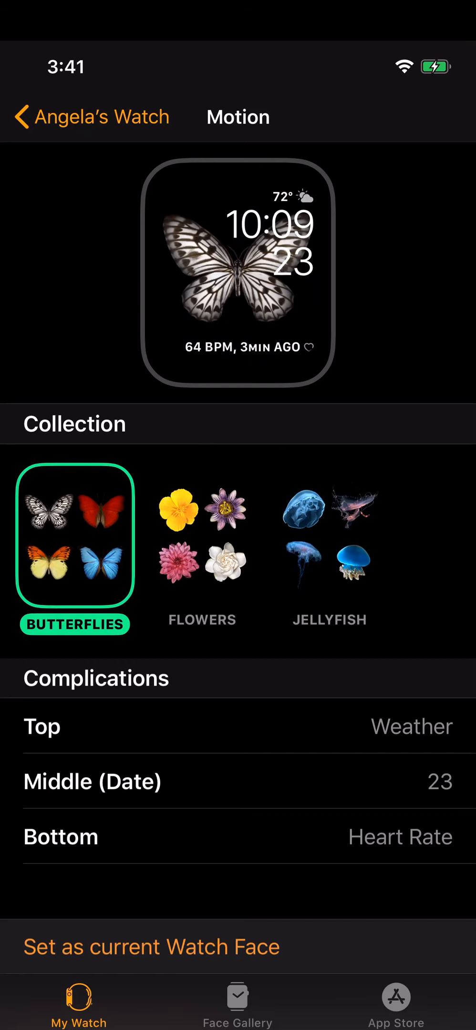
pyautogui.scroll(-3)
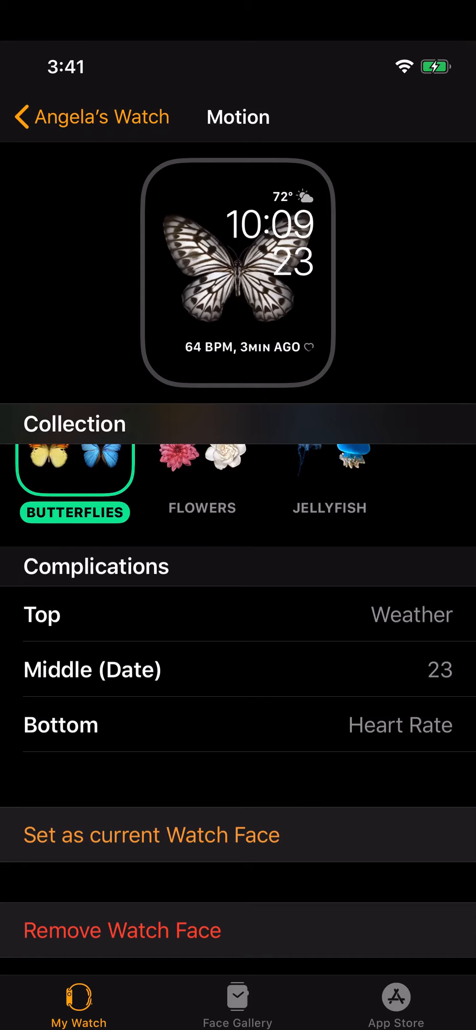
pyautogui.scroll(-3)
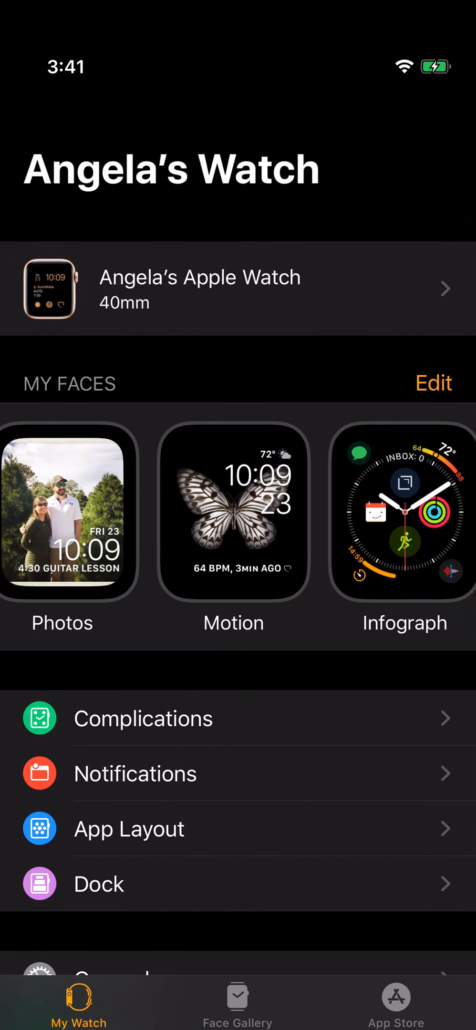
# - Swipe the My Faces row and enter the black Infograph face's settings
pyautogui.hscroll(-3)
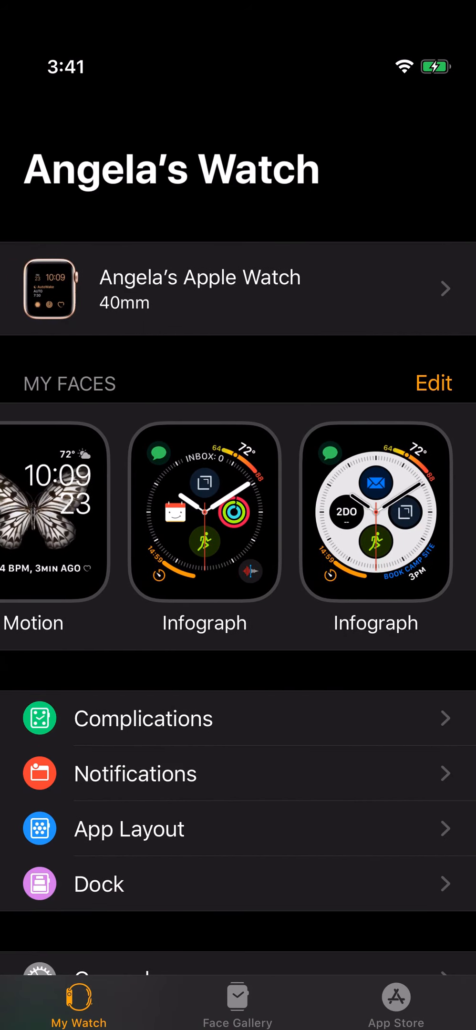
pyautogui.click(204, 526)
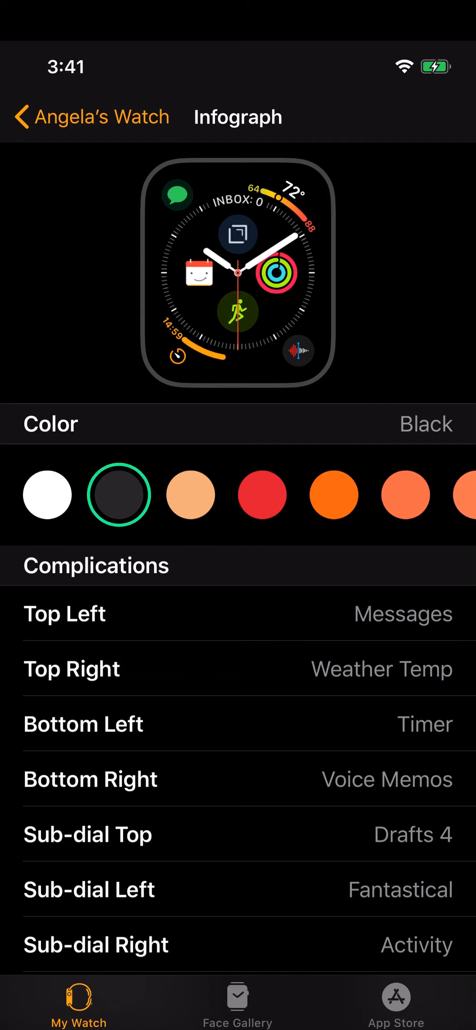
pyautogui.scroll(-3)
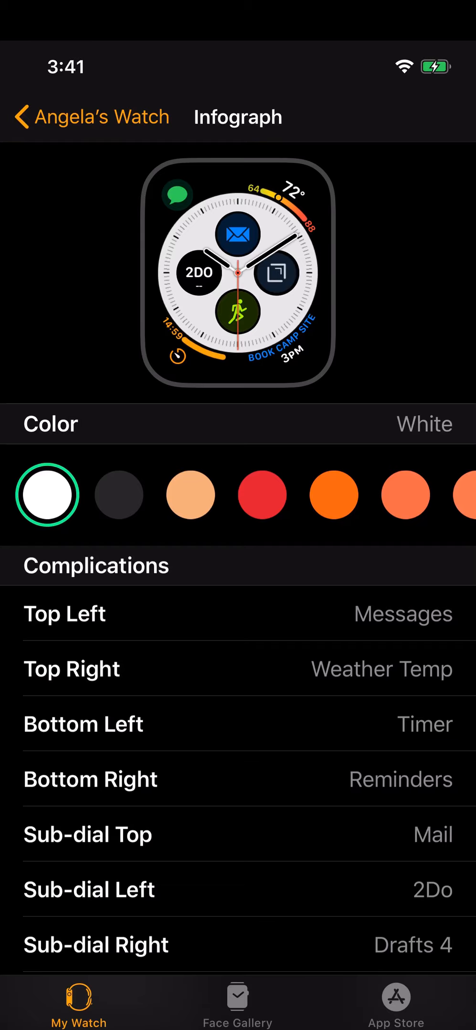
# - Scroll the white Infograph face's Complications list to show Workout as Sub-dial Bottom
pyautogui.scroll(-3)
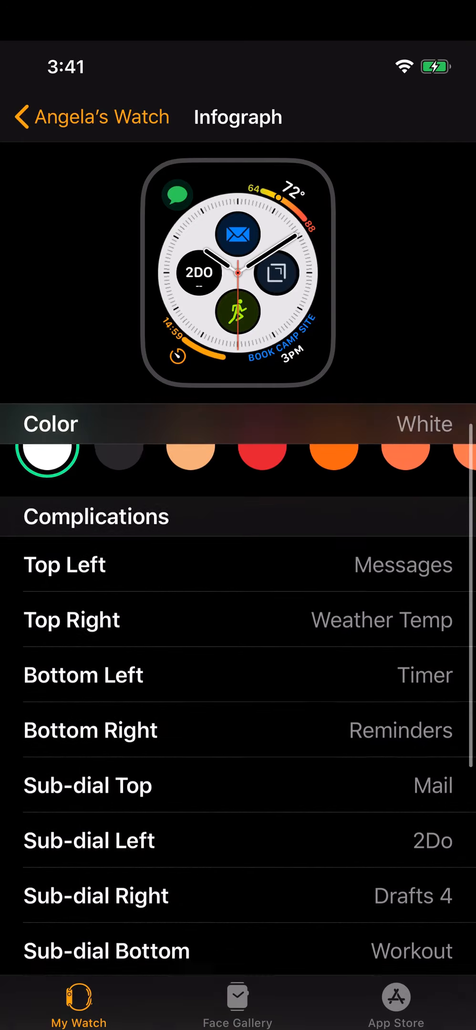
# - Scroll further down the Infograph face settings before returning to My Watch
pyautogui.scroll(-3)
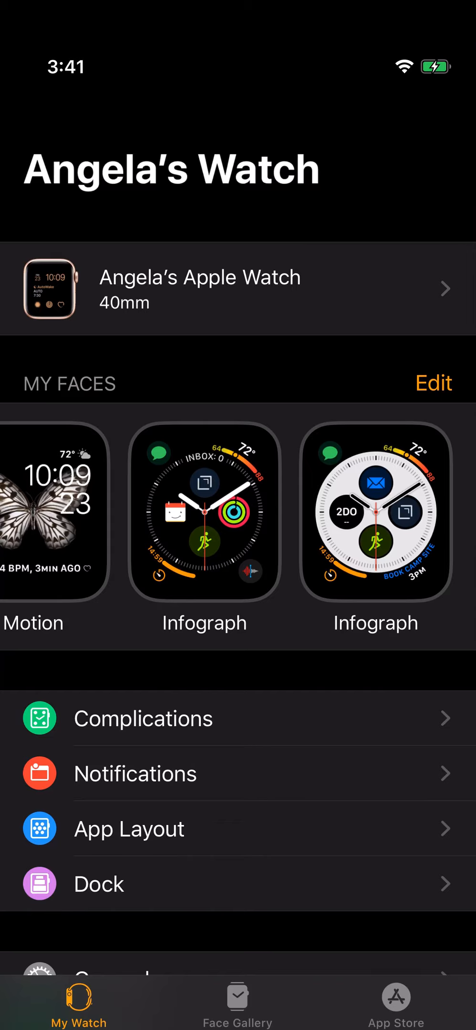
pyautogui.hscroll(-3)
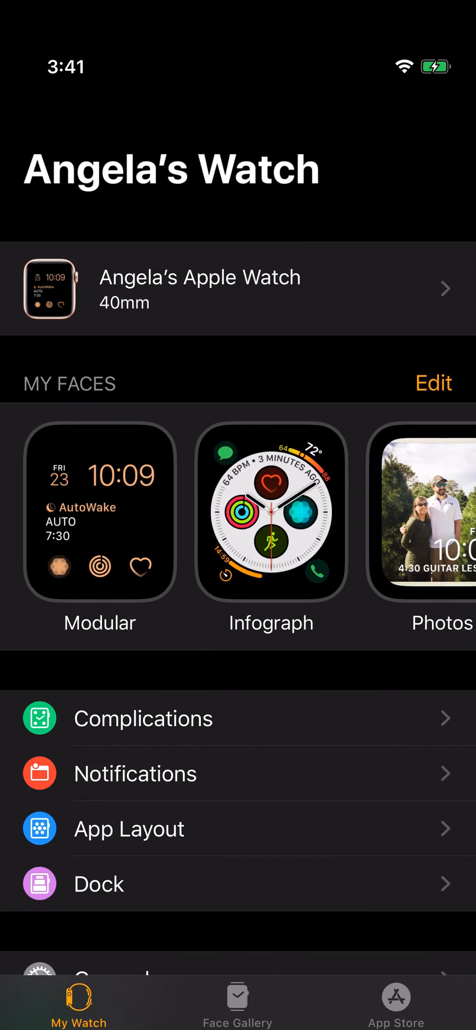
pyautogui.hscroll(-3)
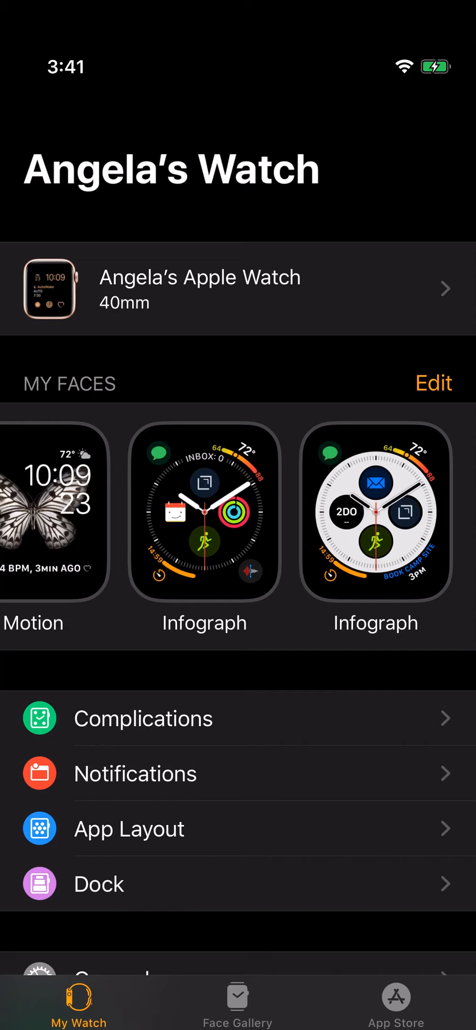
# - Grab the second Infograph row's reorder handle and scroll the six-face edit list toward the bottom
pyautogui.click(433, 383)
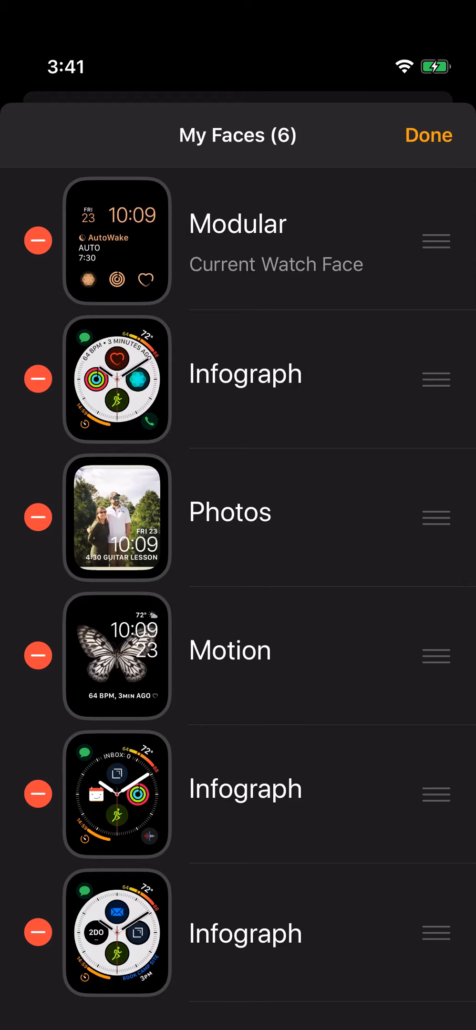
pyautogui.scroll(-3)
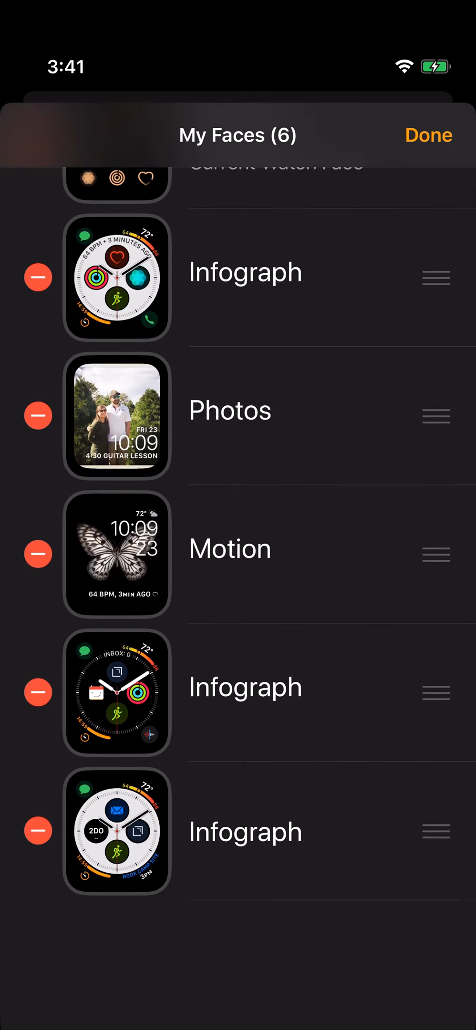
pyautogui.scroll(-3)
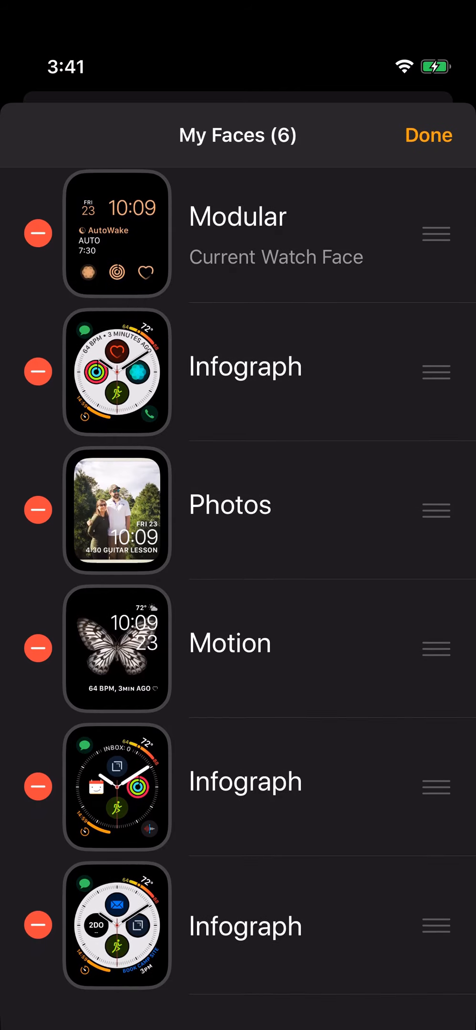
pyautogui.scroll(3)
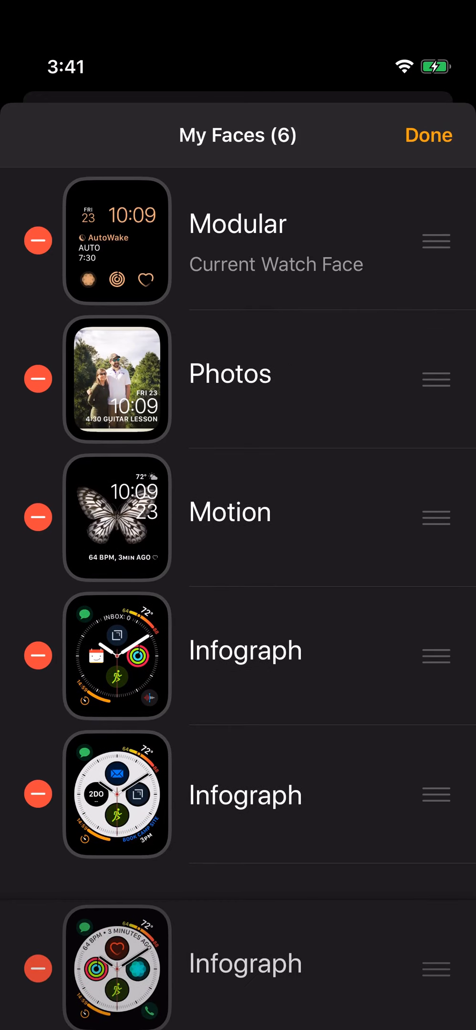
# - Drag the heart Infograph down, then drag the white 2DO Infograph up to second place under Modular
pyautogui.moveTo(436, 963); pyautogui.dragTo(436, 377)
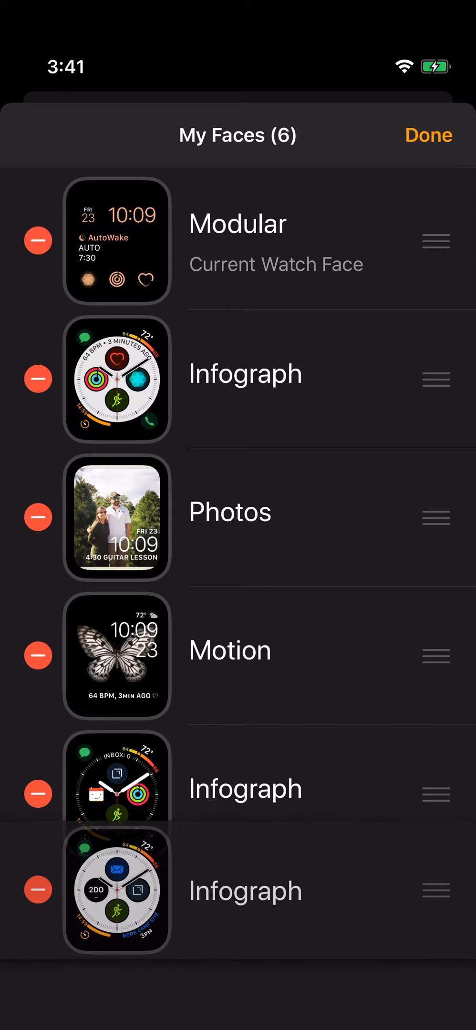
pyautogui.moveTo(436, 892); pyautogui.dragTo(436, 379)
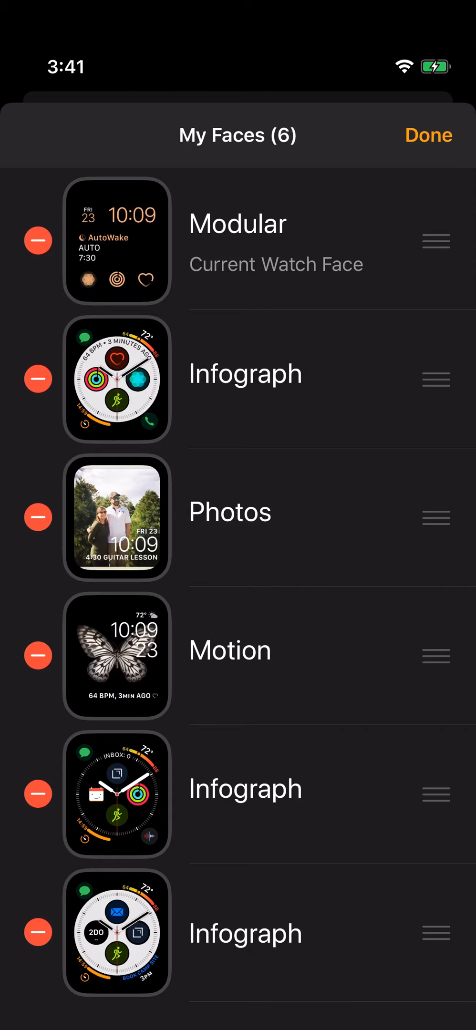
pyautogui.moveTo(436, 934); pyautogui.dragTo(436, 362)
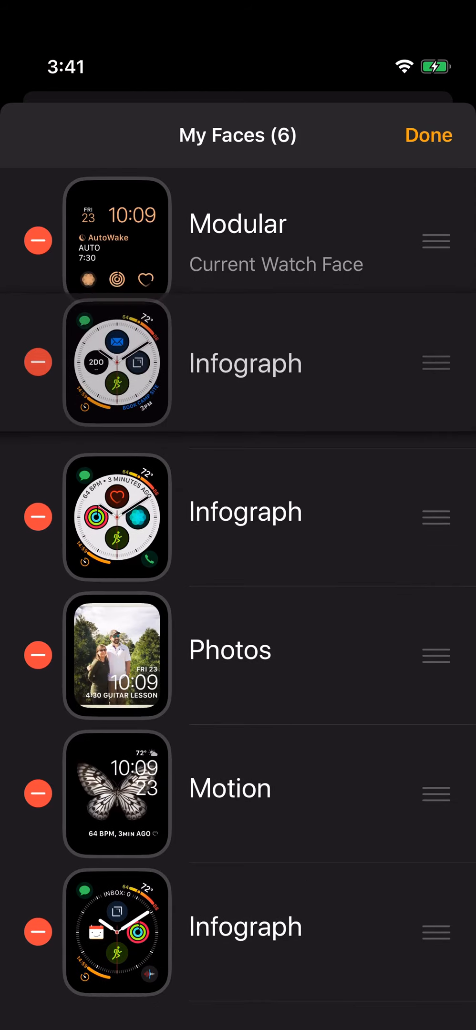